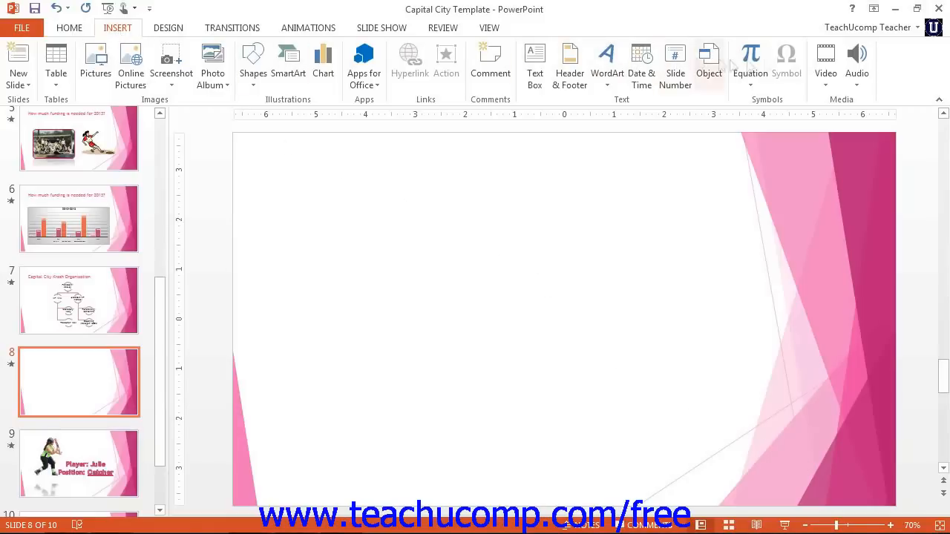
- Show the Audio insertion choices on the Insert ribbon for blank slide 8
left_click(858, 60)
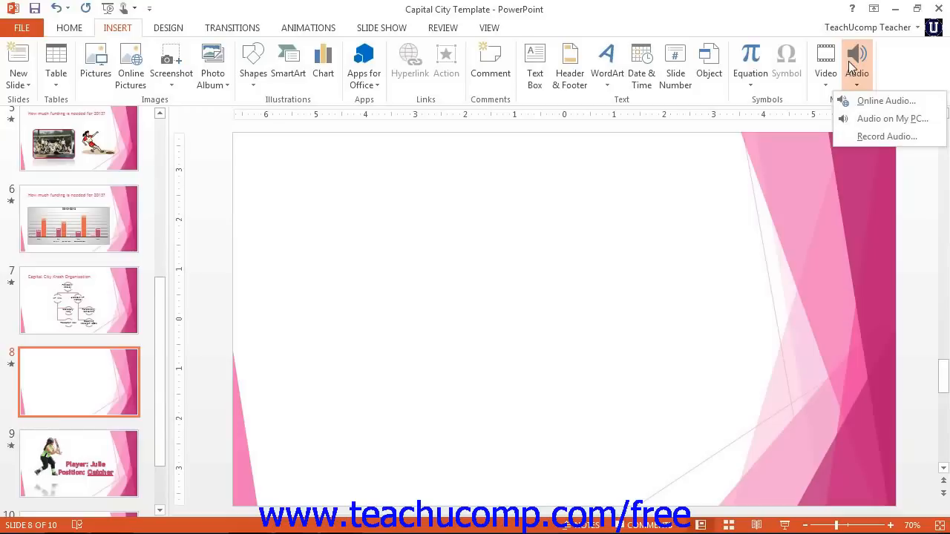
mouse_move(864, 101)
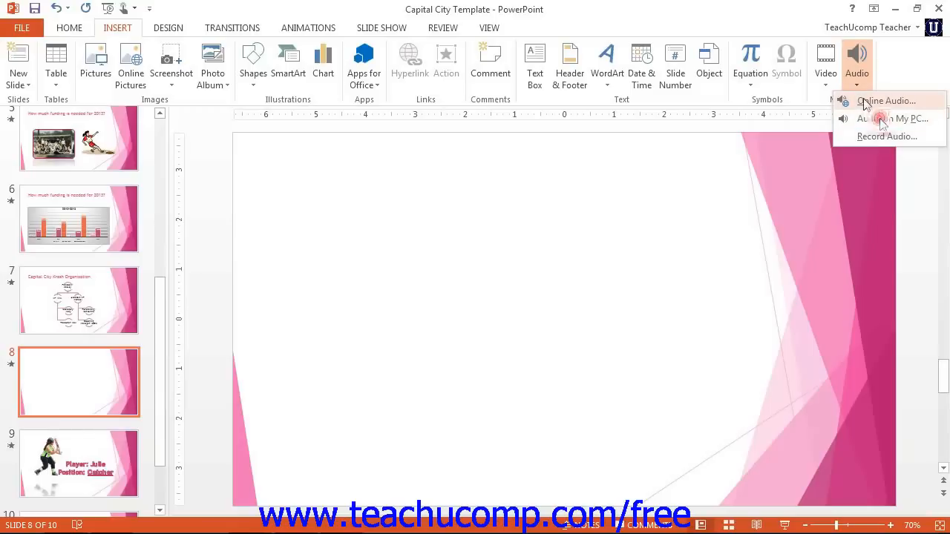
left_click(900, 119)
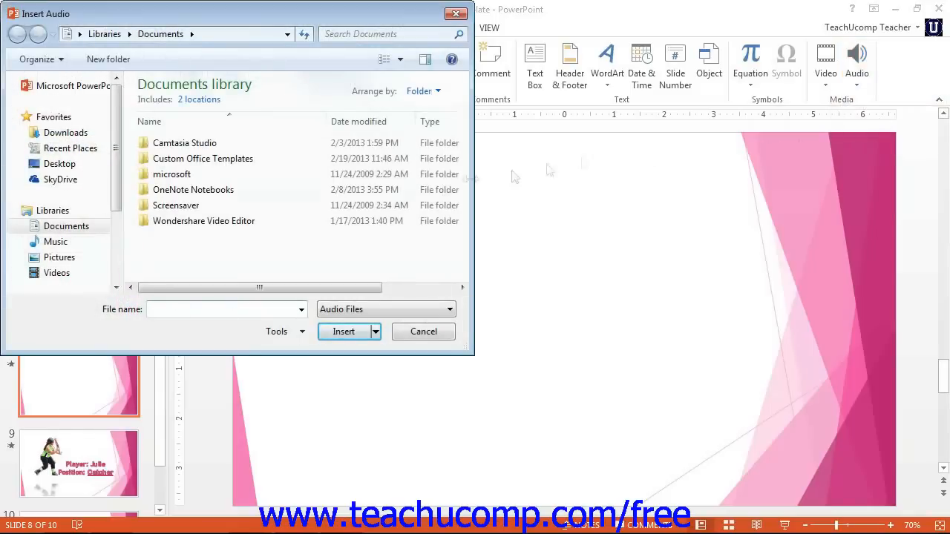
mouse_move(303, 270)
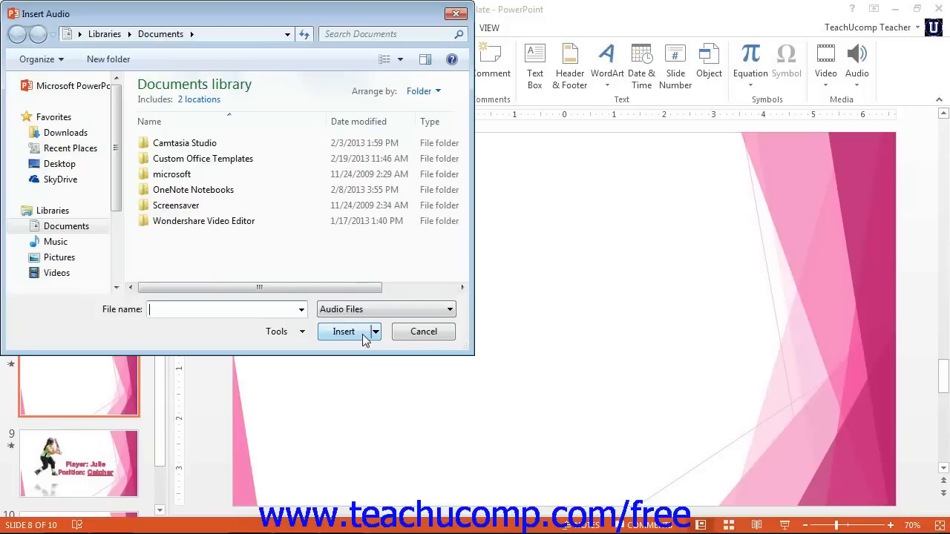
left_click(421, 331)
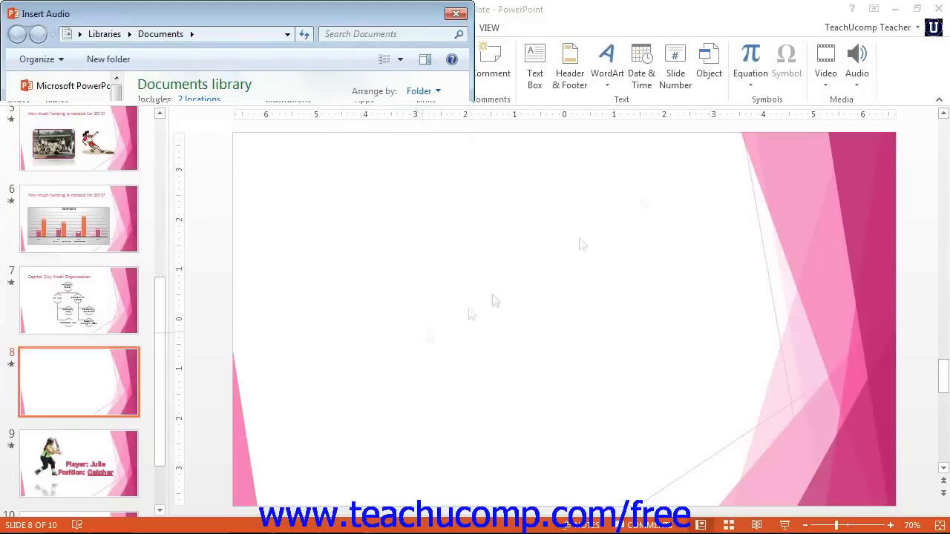
- Search Online Audio for 'cheer' and pick the Stadium Cheer clip from the 31 results
left_click(858, 62)
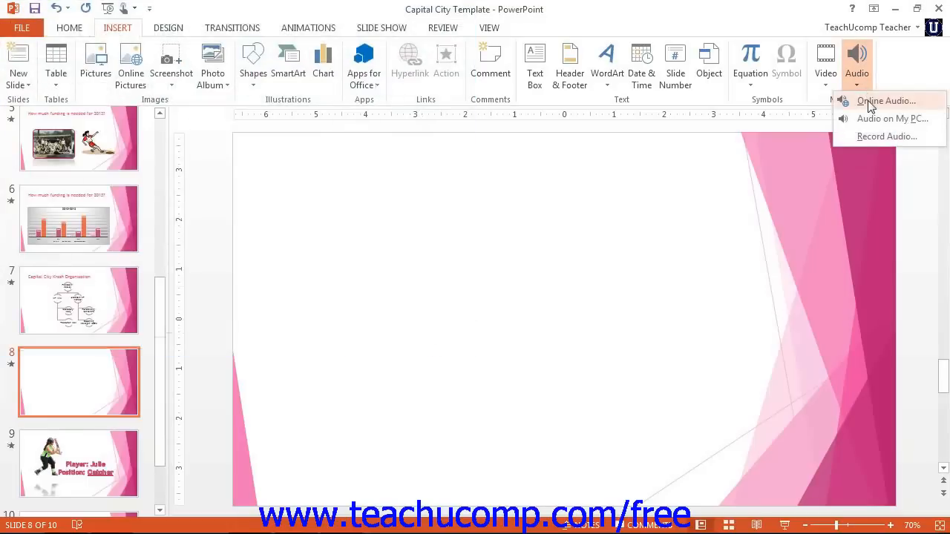
left_click(887, 101)
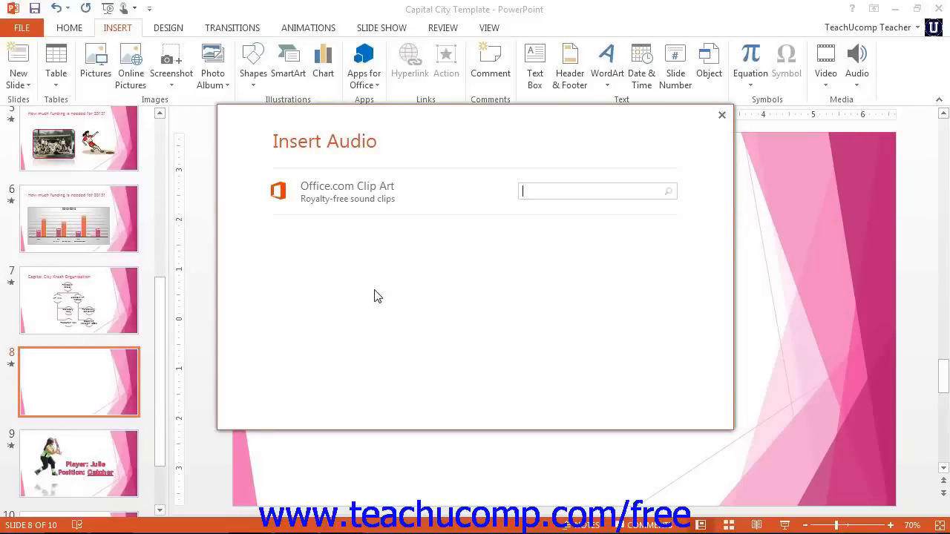
left_click(593, 190)
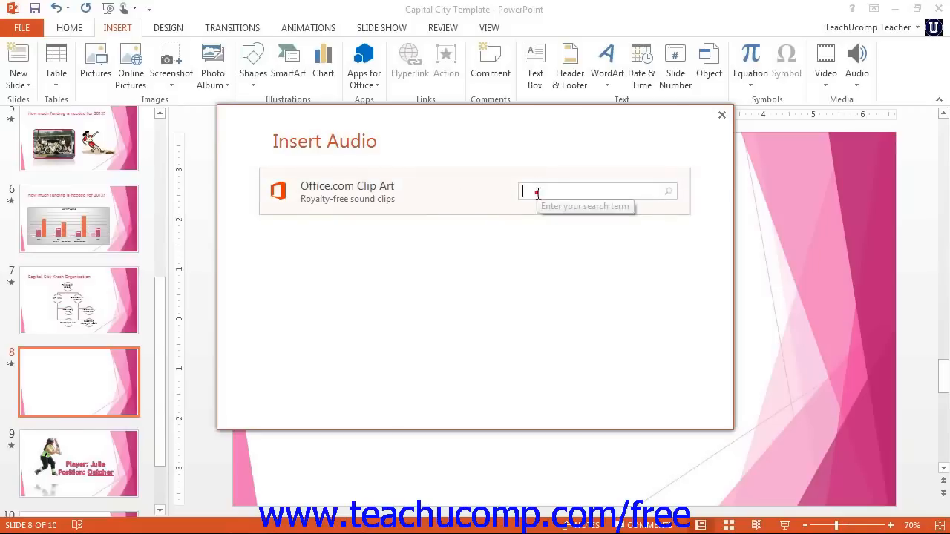
type("cheer")
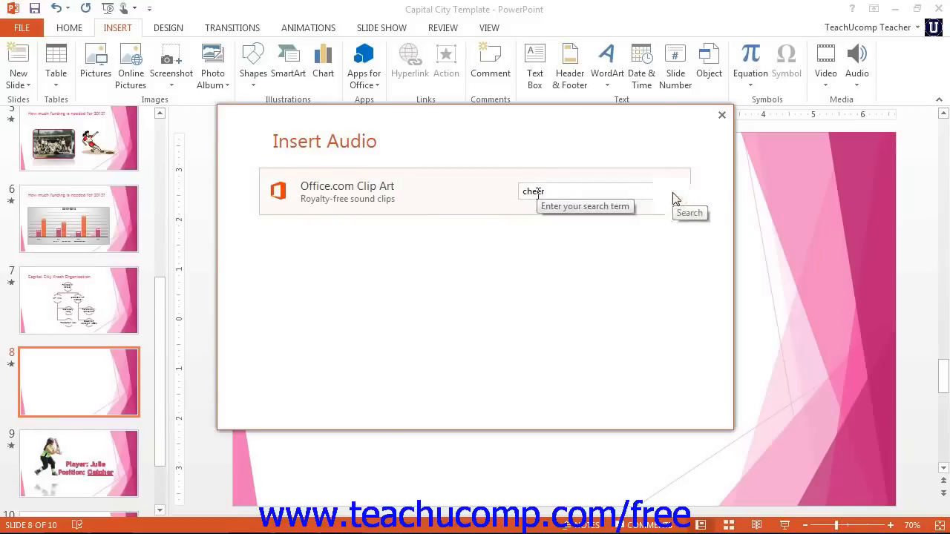
left_click(689, 214)
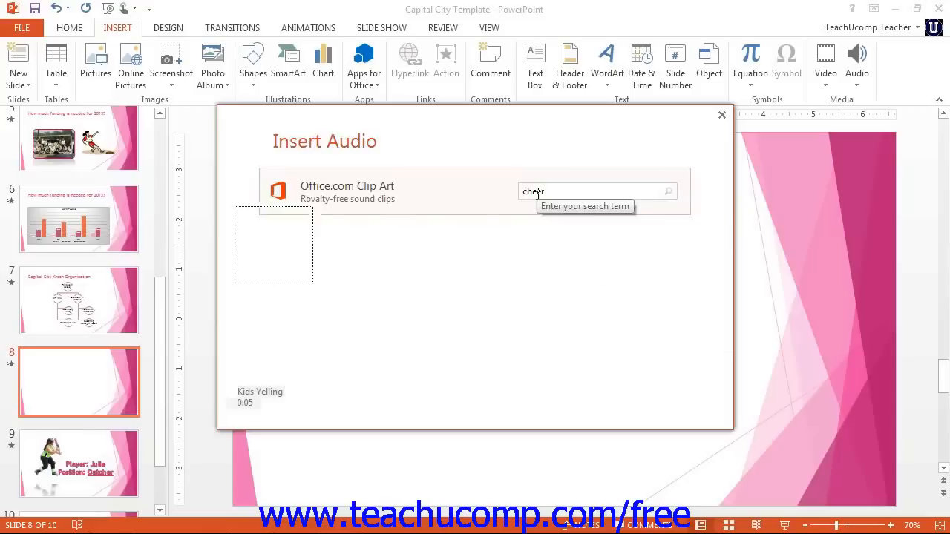
left_click(668, 191)
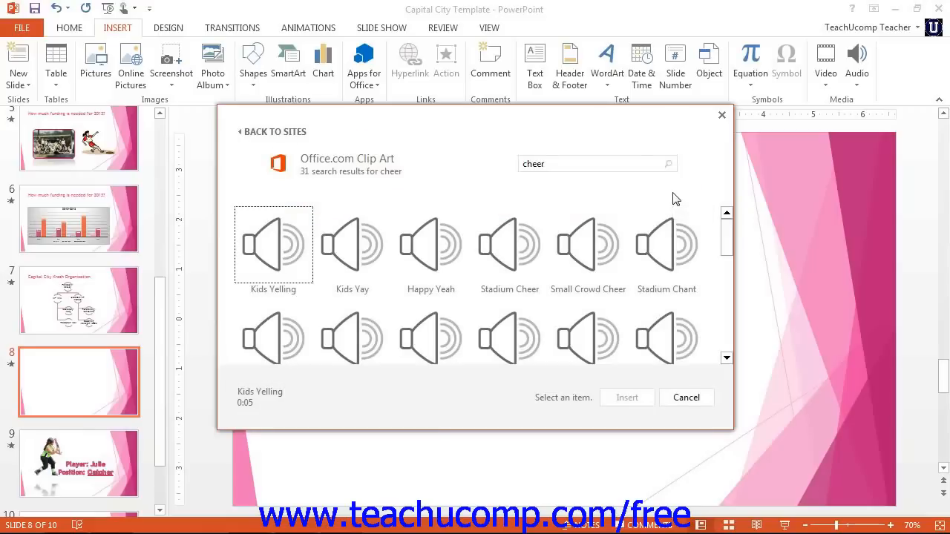
left_click(508, 243)
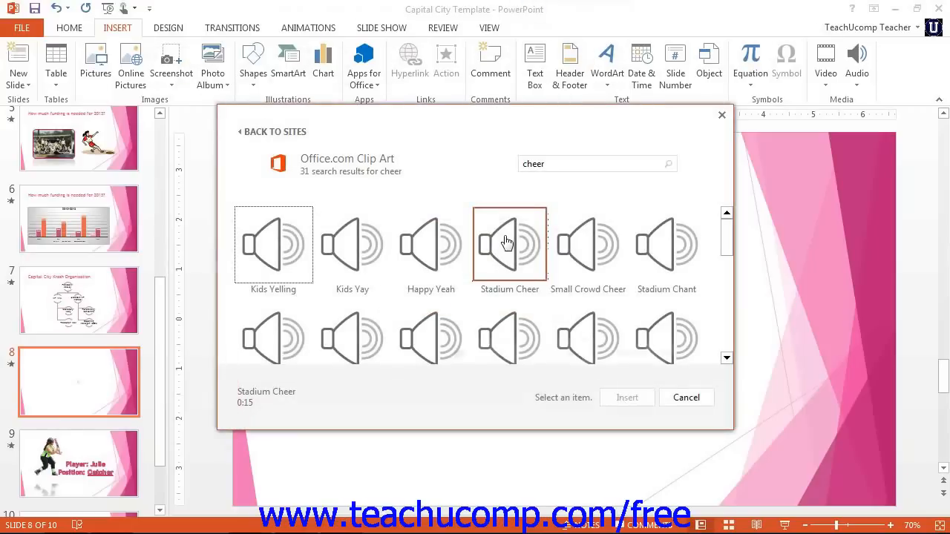
- Insert Stadium Cheer onto slide 8 and keep its Start setting as On Click
left_click(626, 398)
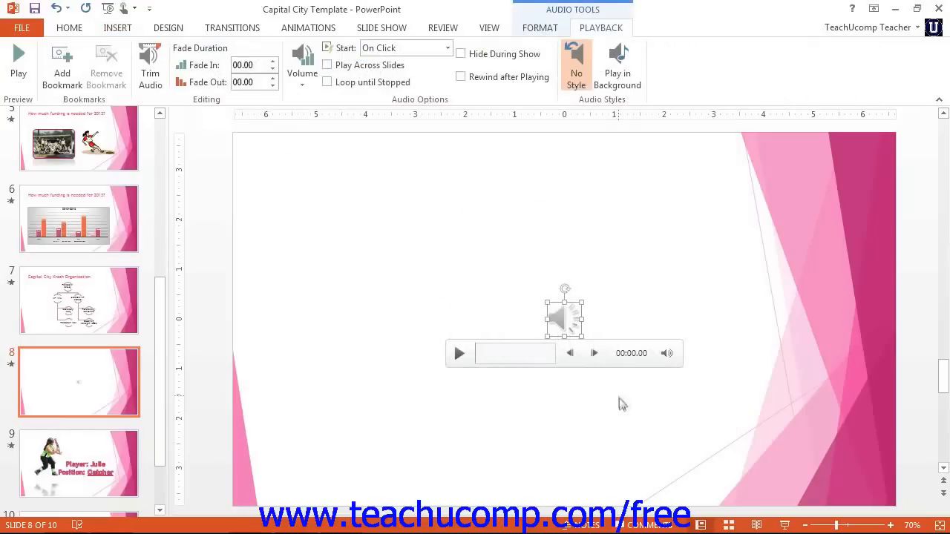
mouse_move(626, 404)
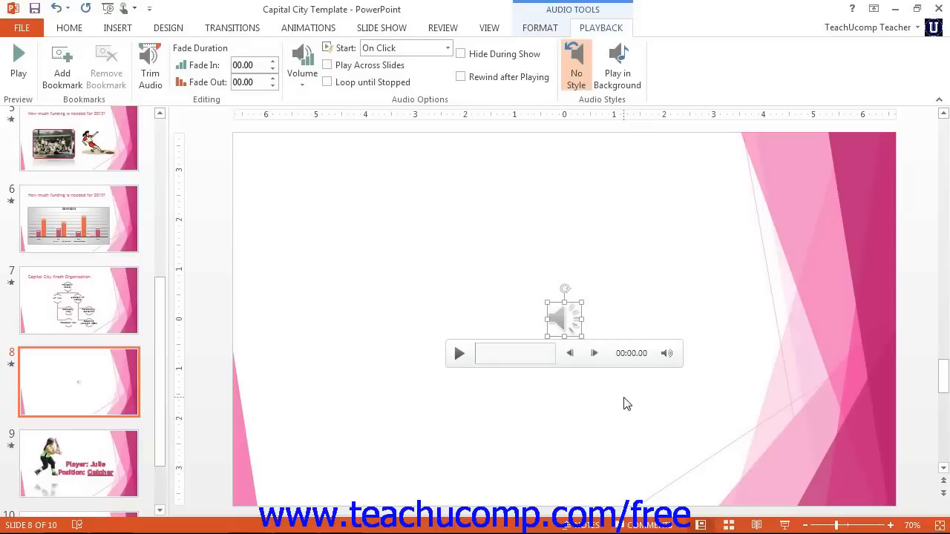
mouse_move(623, 306)
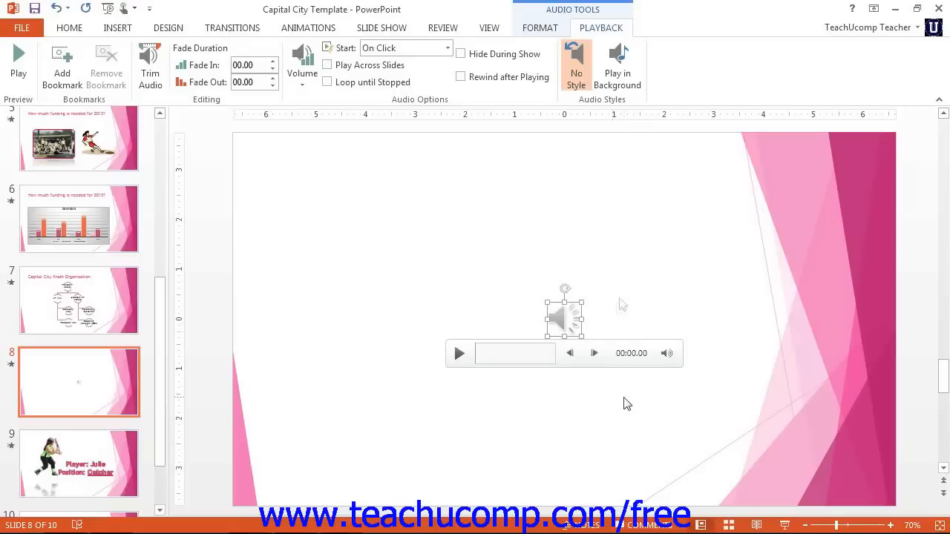
mouse_move(579, 299)
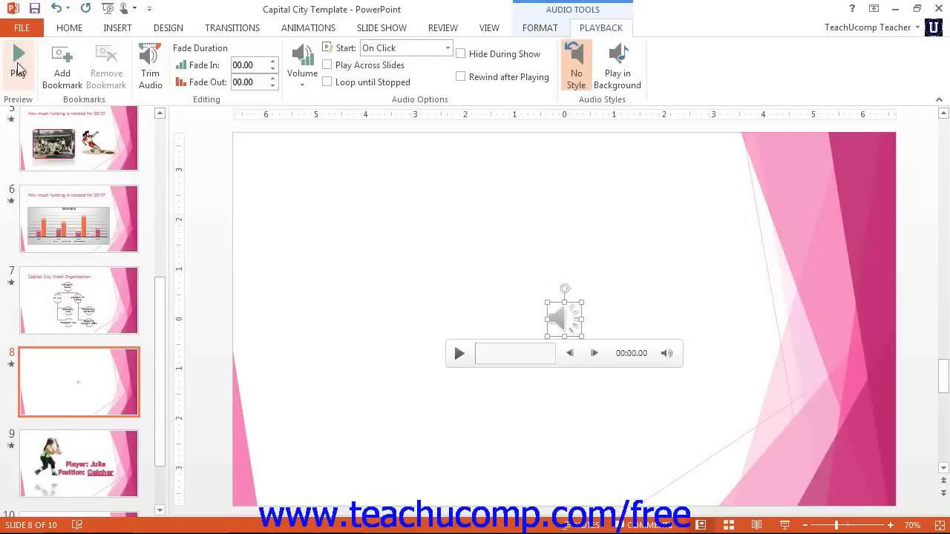
mouse_move(18, 56)
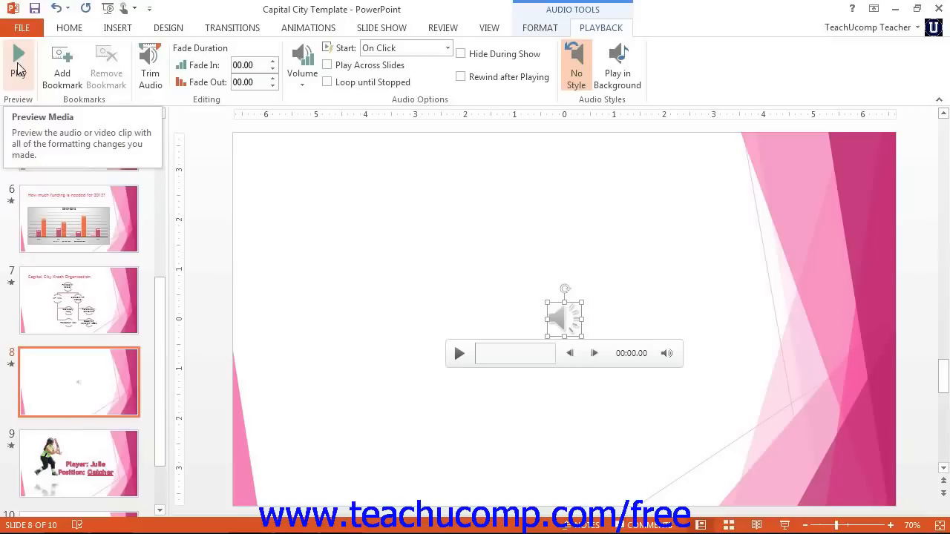
left_click(439, 47)
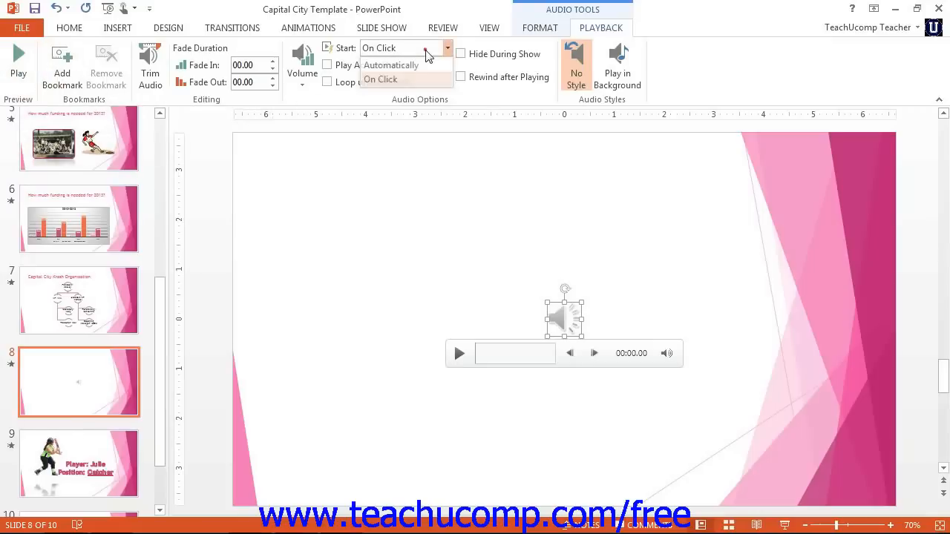
mouse_move(392, 65)
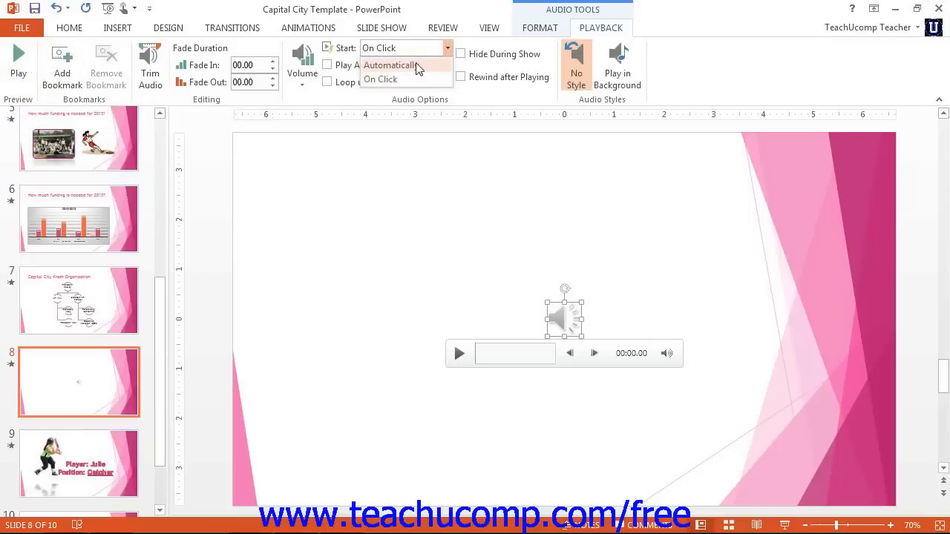
mouse_move(416, 81)
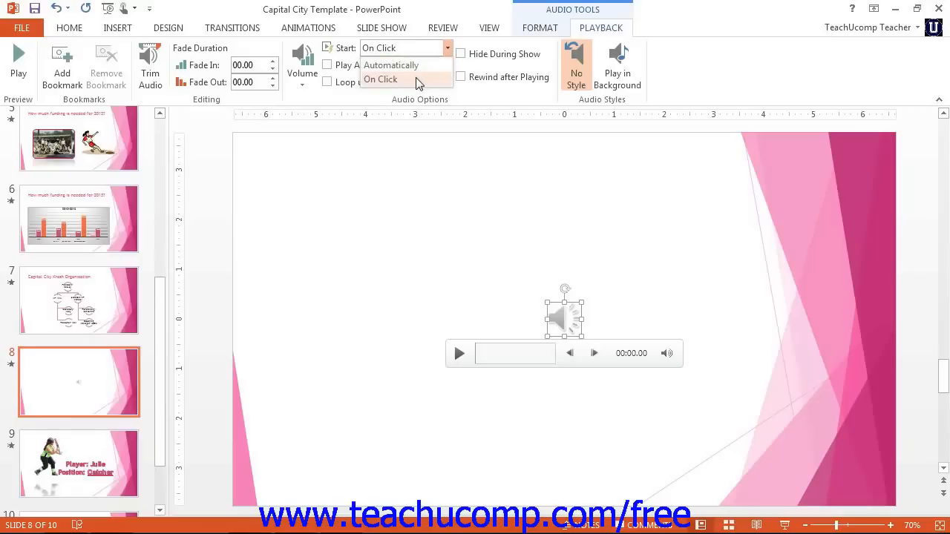
left_click(380, 80)
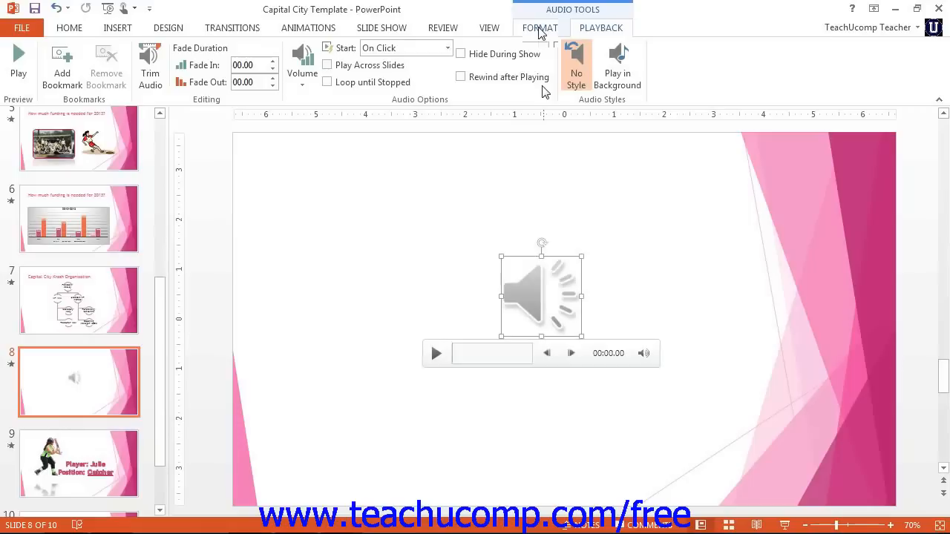
left_click(540, 27)
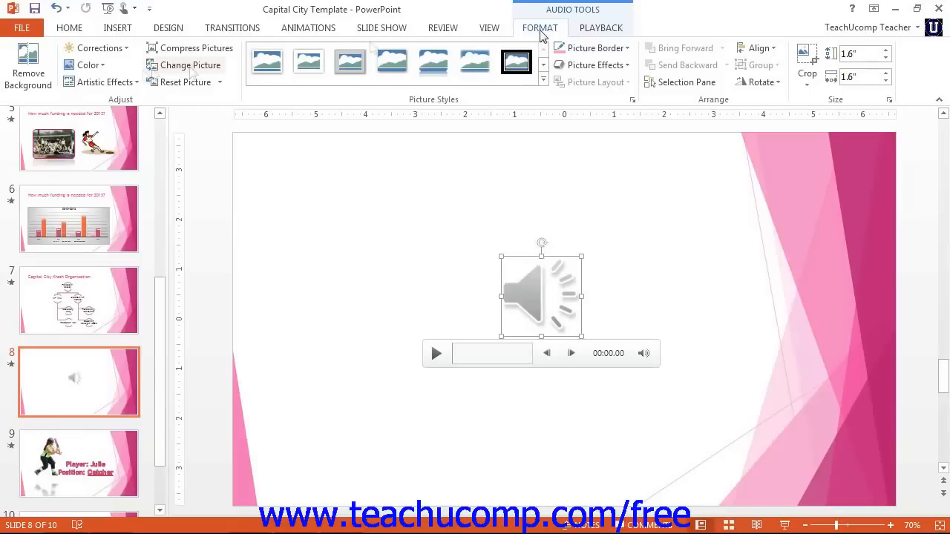
left_click(599, 27)
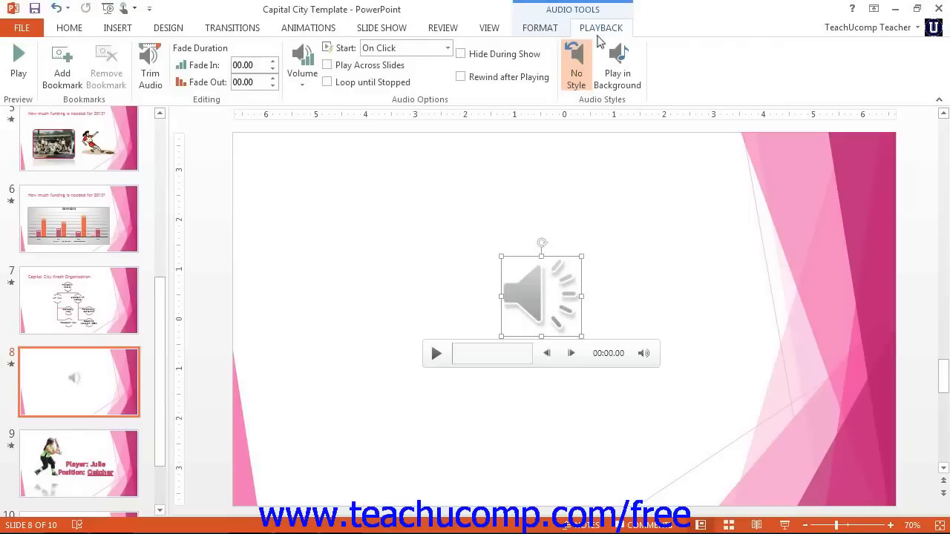
mouse_move(437, 87)
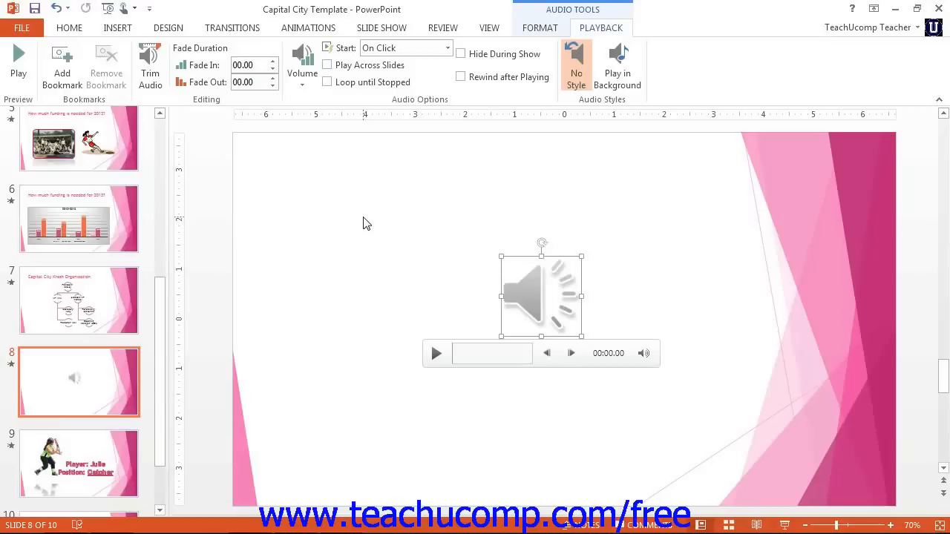
mouse_move(618, 65)
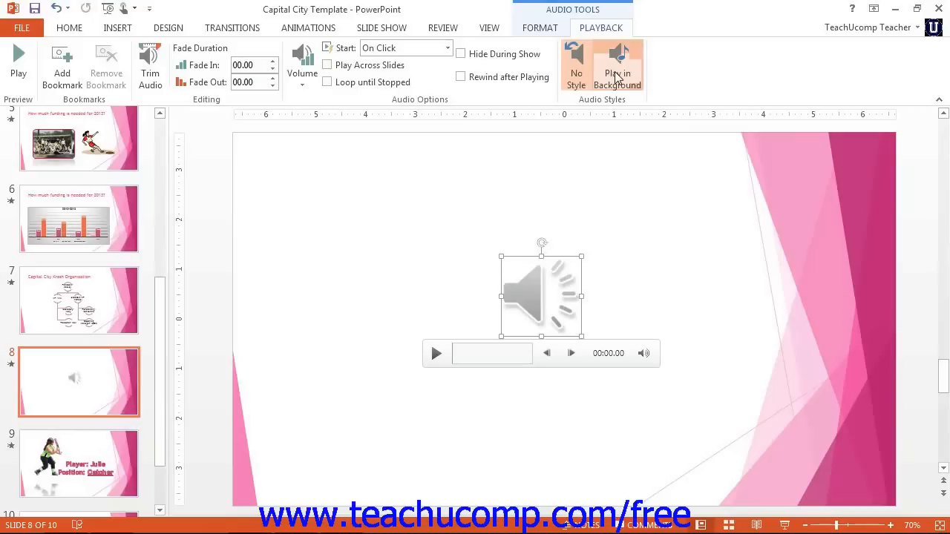
- Set the cheer clip to Play in Background: auto start, across slides, looping, icon hidden
left_click(617, 65)
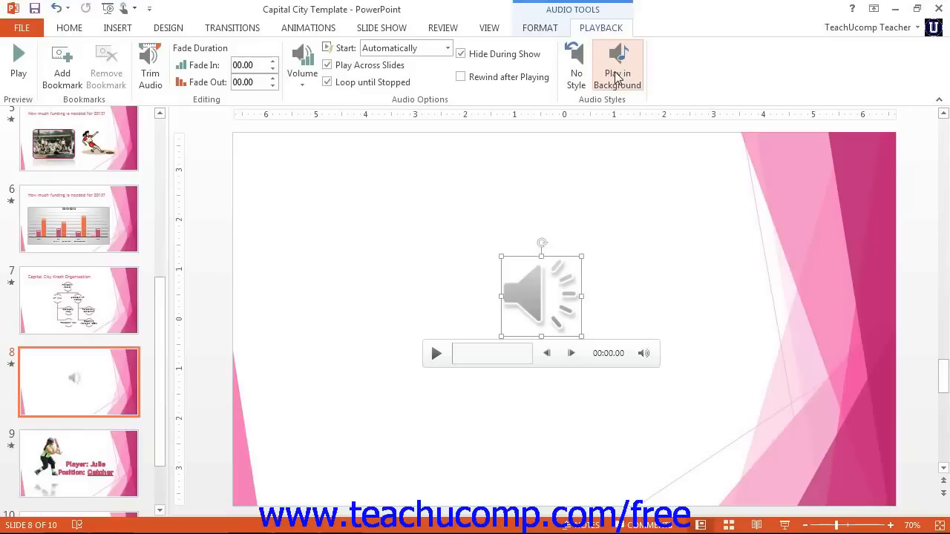
mouse_move(576, 67)
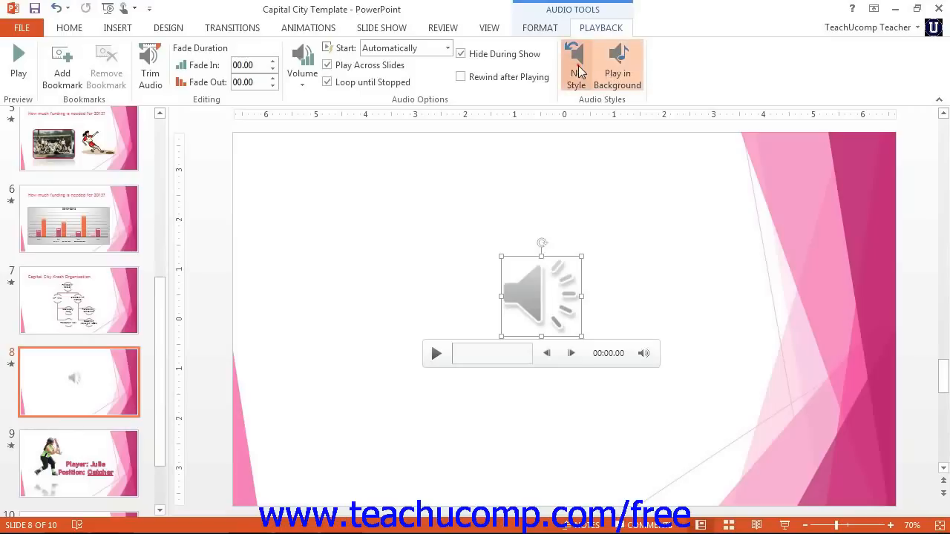